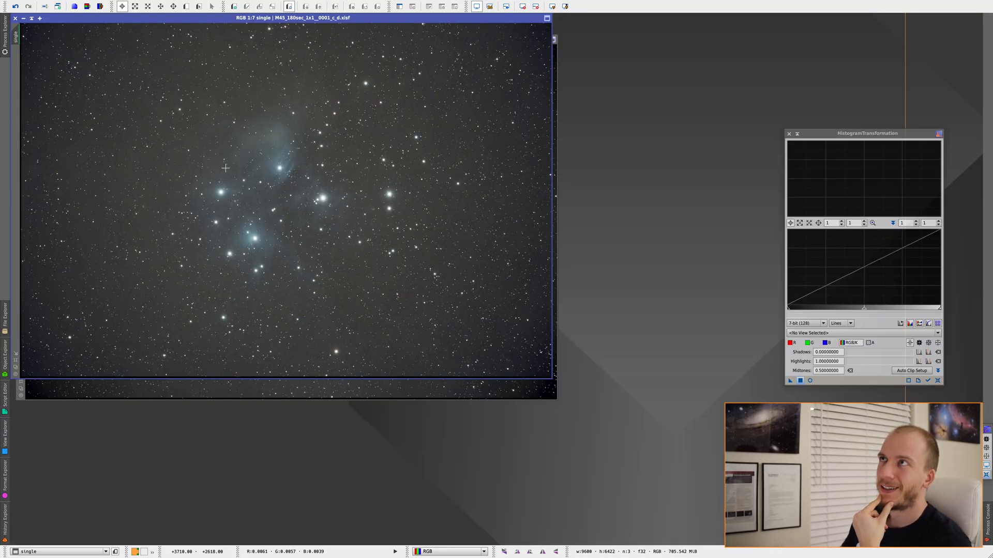
mouse_move(220, 312)
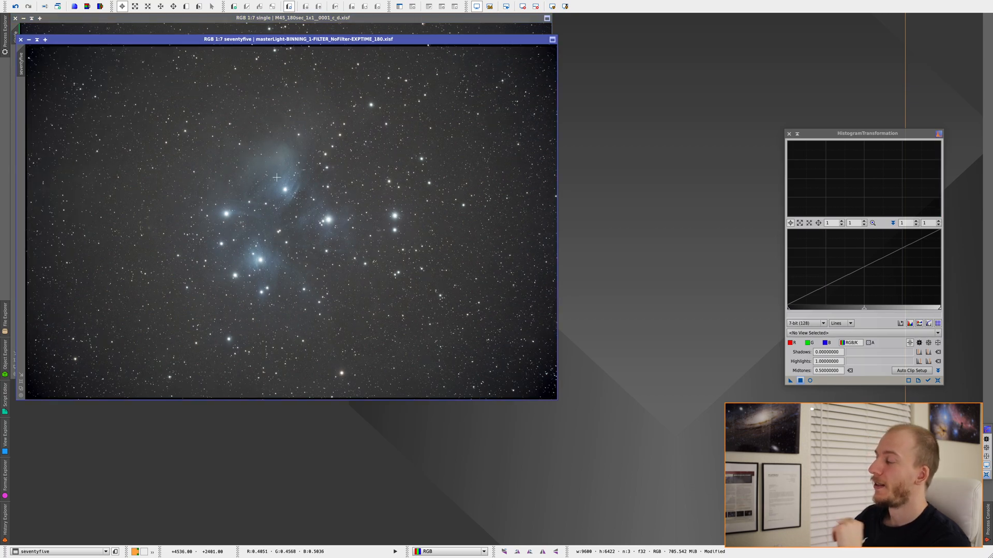
mouse_move(334, 198)
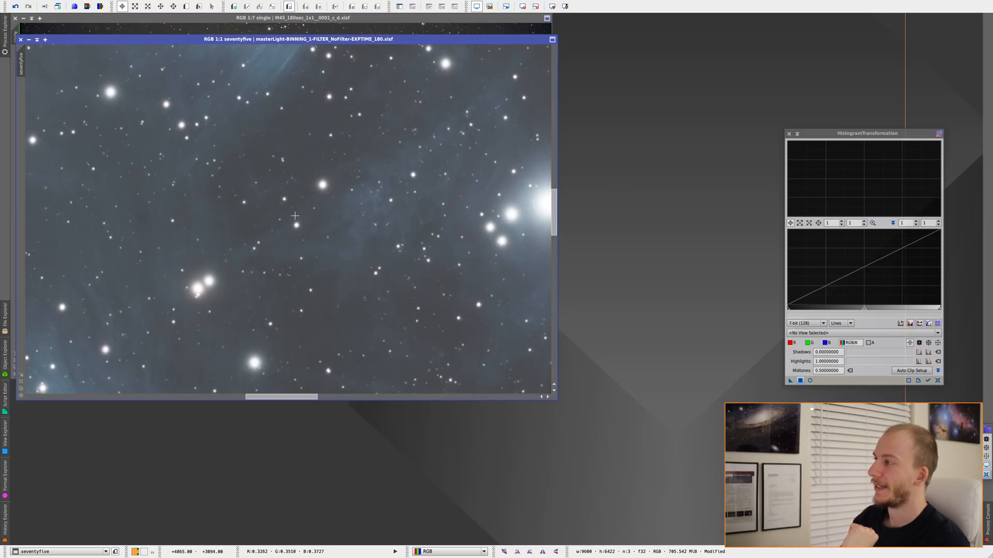
Bring the seventyfive M45 stack window forward to inspect its nebulosity.
click(711, 63)
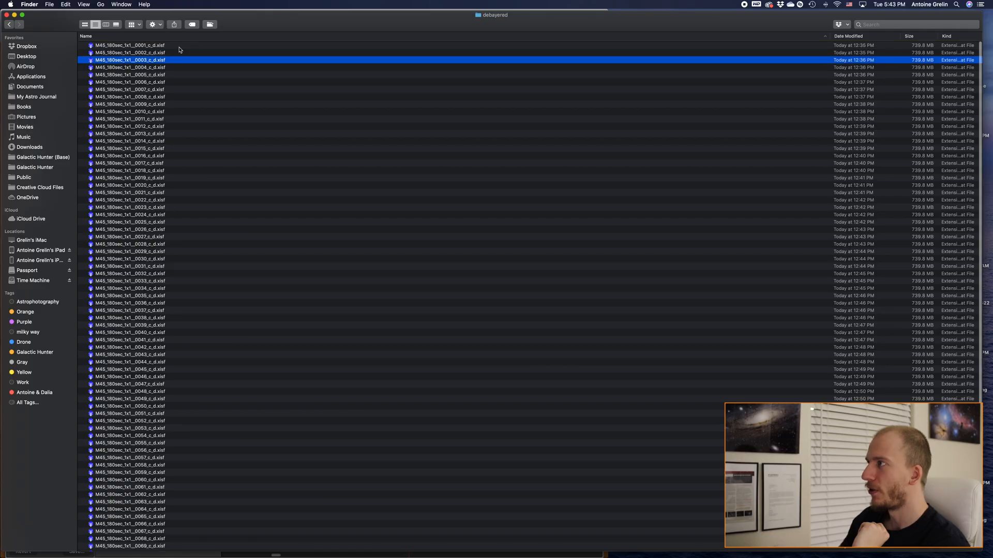
Select the first debayered M45 frame and search Finder for 'experiment' to reach the experiment 2 folder.
click(130, 45)
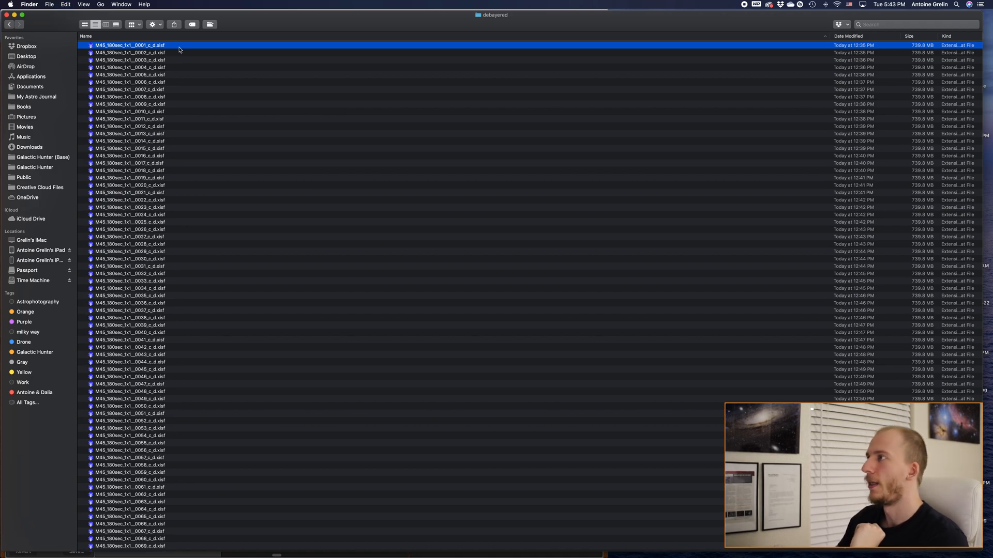
mouse_move(237, 52)
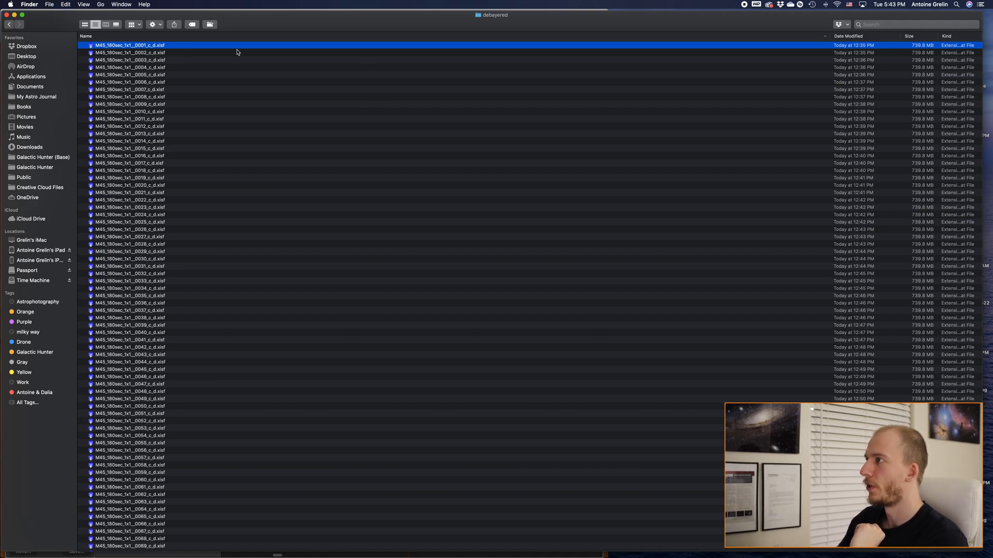
scroll(down, 3)
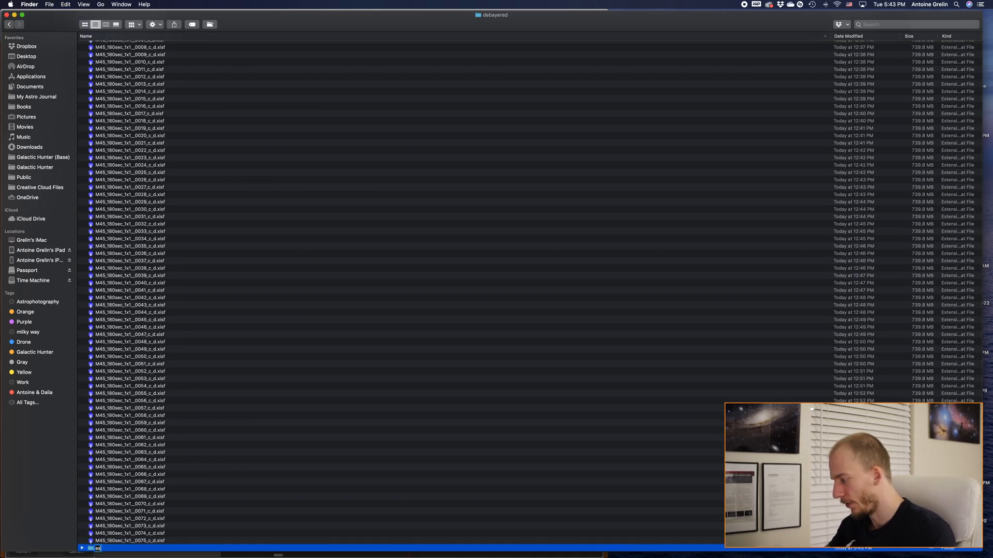
text(experiment)
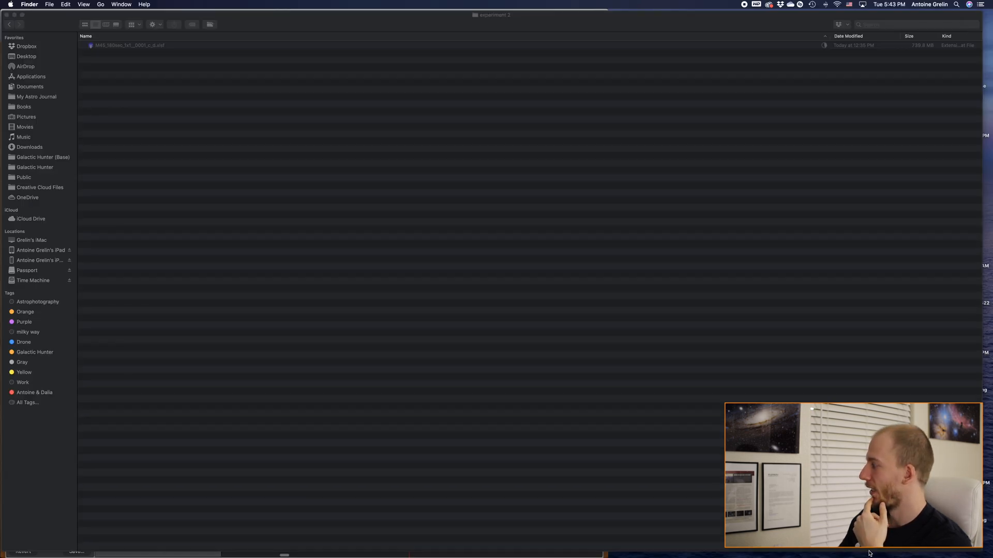
mouse_move(284, 192)
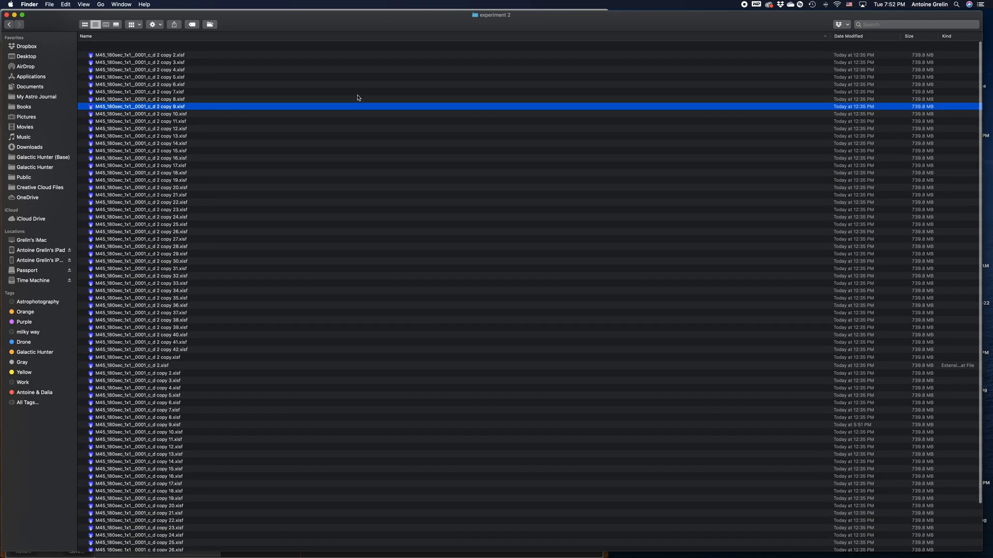
scroll(up, 3)
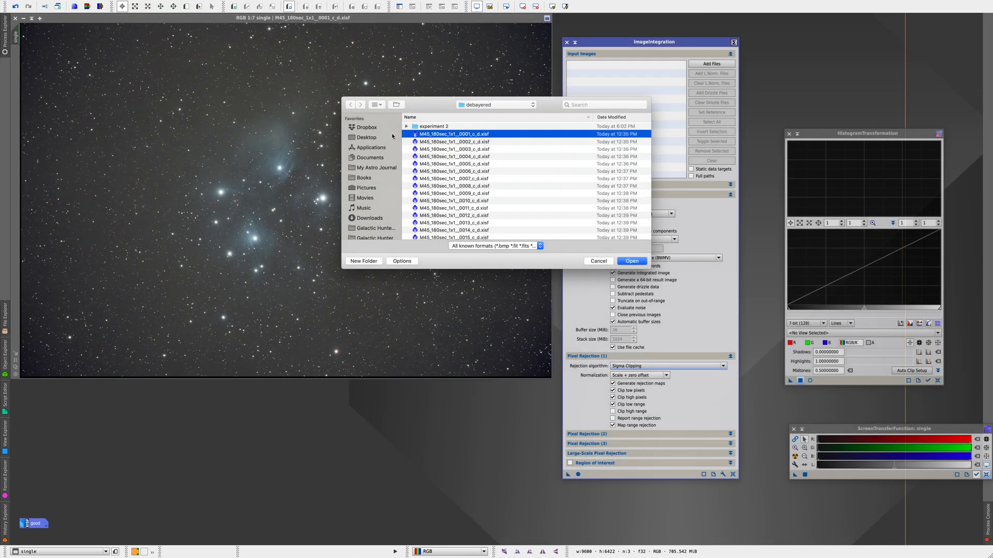
Add all the copies in the experiment 2 folder as ImageIntegration input files.
double_click(433, 126)
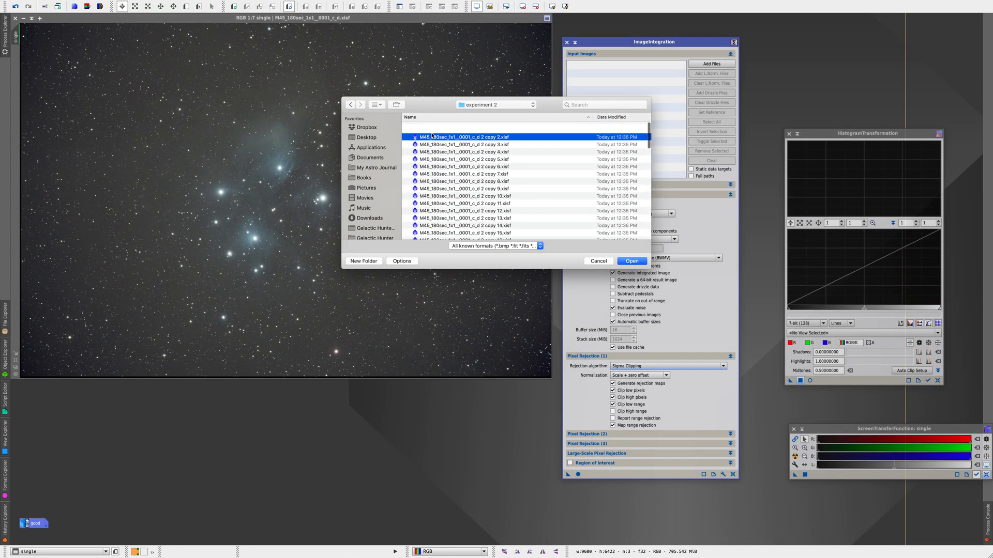
scroll(down, 3)
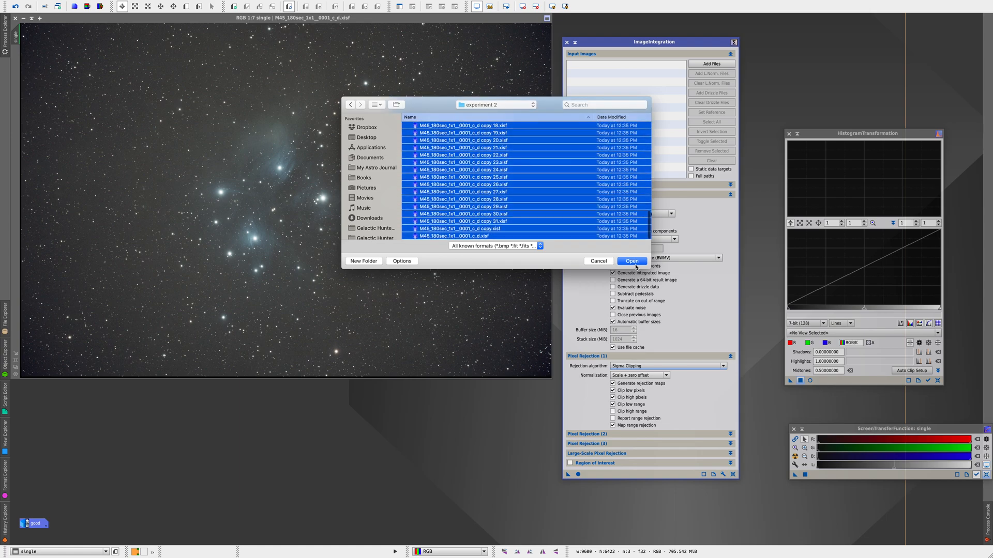
click(630, 260)
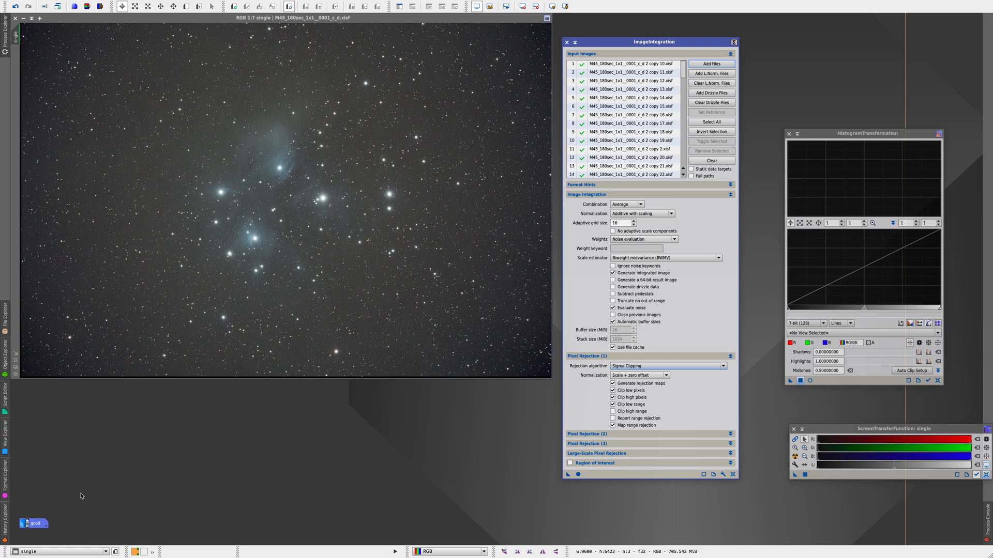
Set the pixel rejection algorithm to Winsorized Sigma Clipping.
click(723, 366)
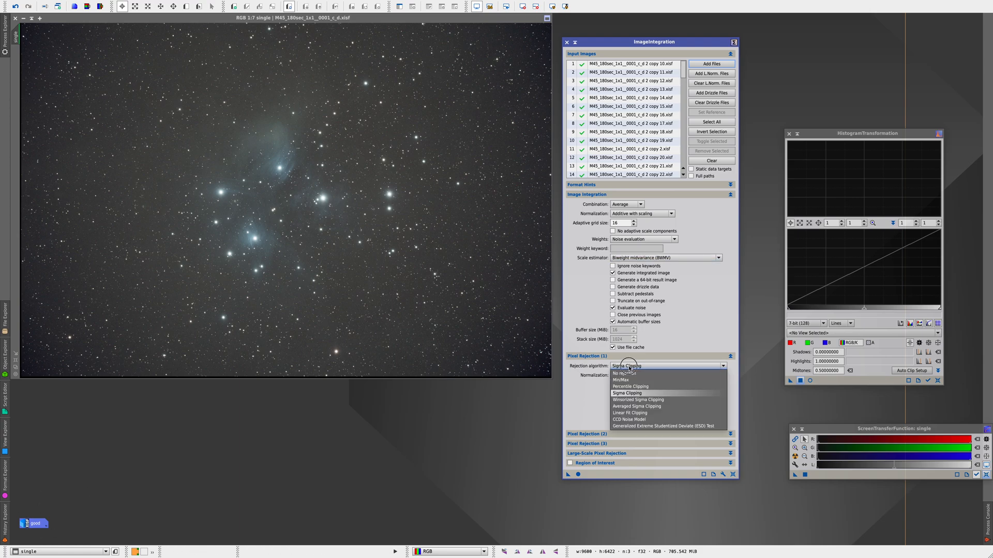
click(638, 399)
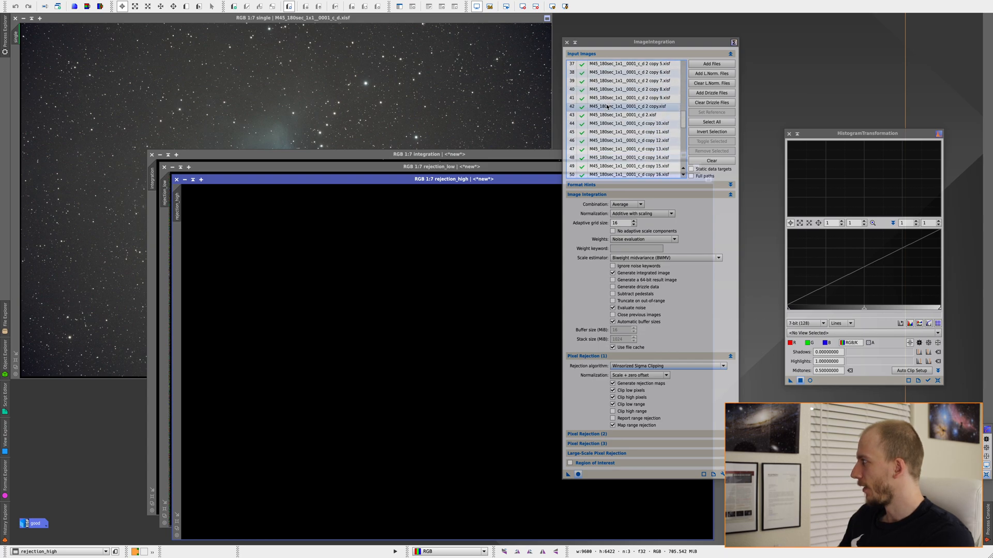
Activate the single M45 frame and auto-stretch it so stars and blue nebulosity show.
scroll(down, 3)
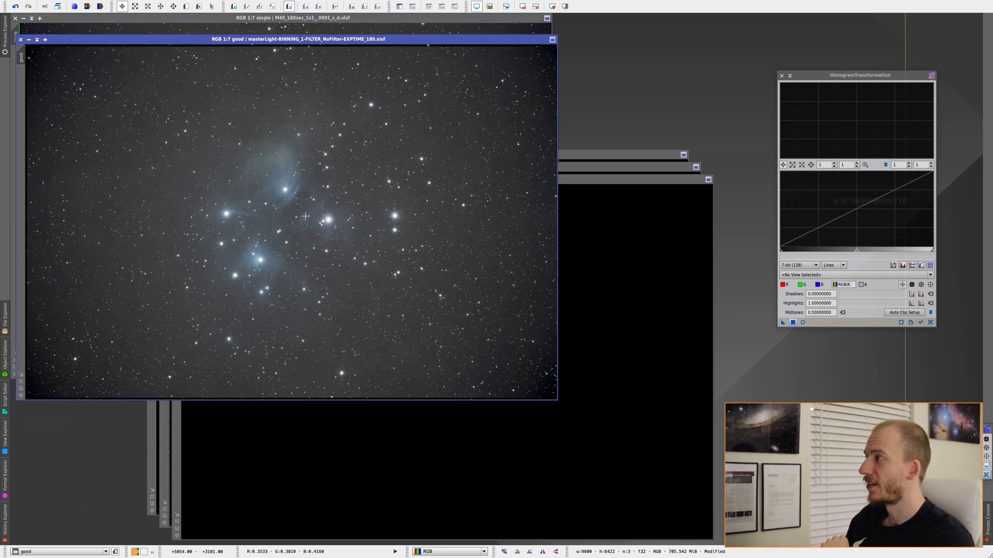
mouse_move(312, 188)
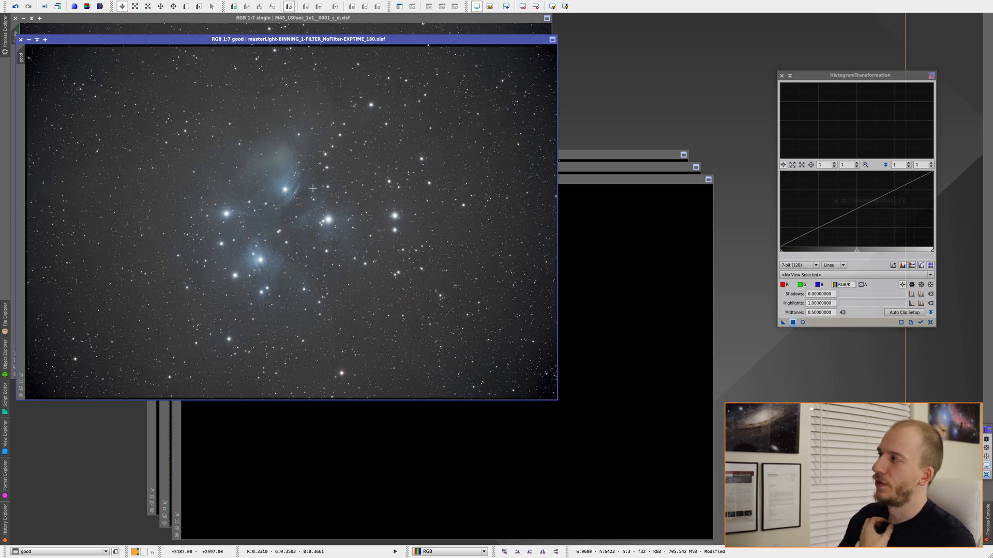
mouse_move(306, 173)
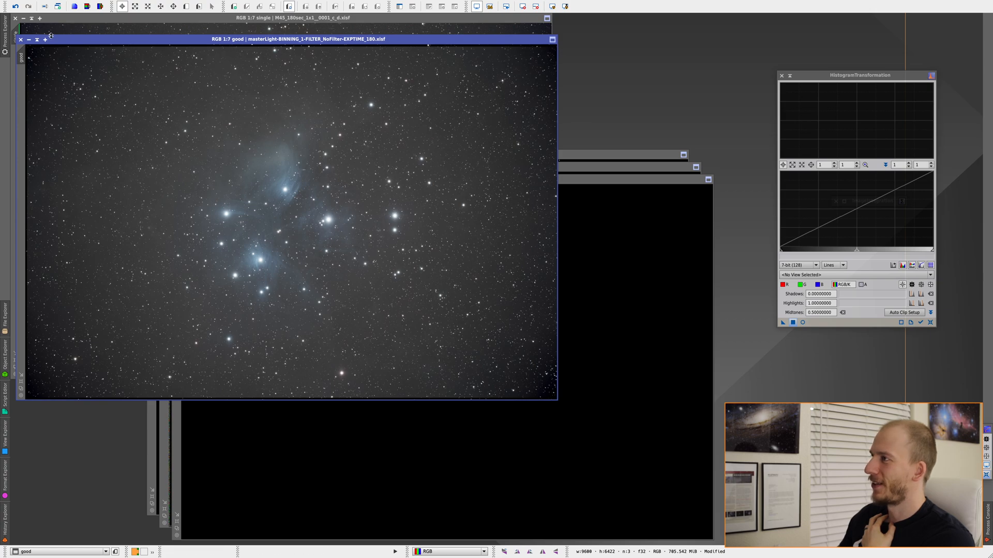
click(29, 39)
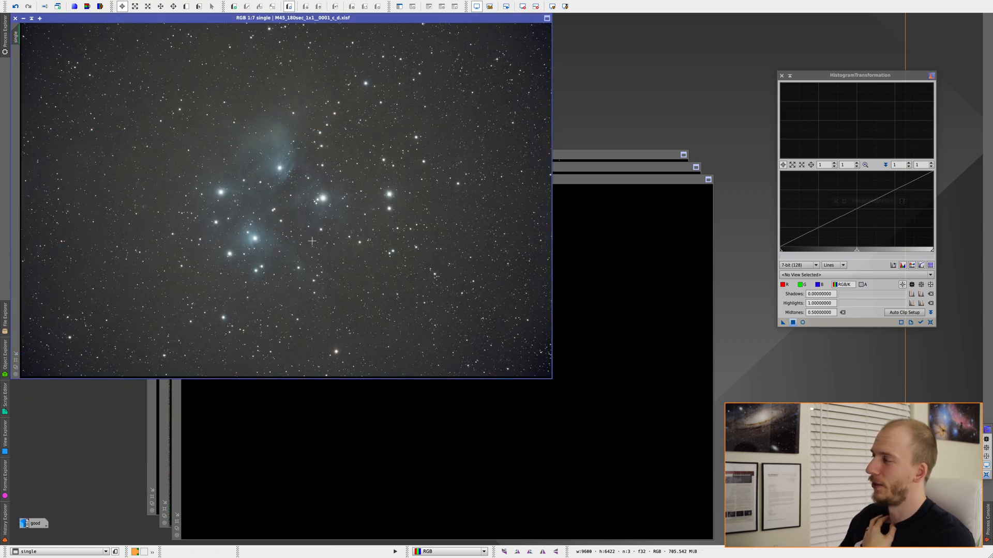
mouse_move(286, 155)
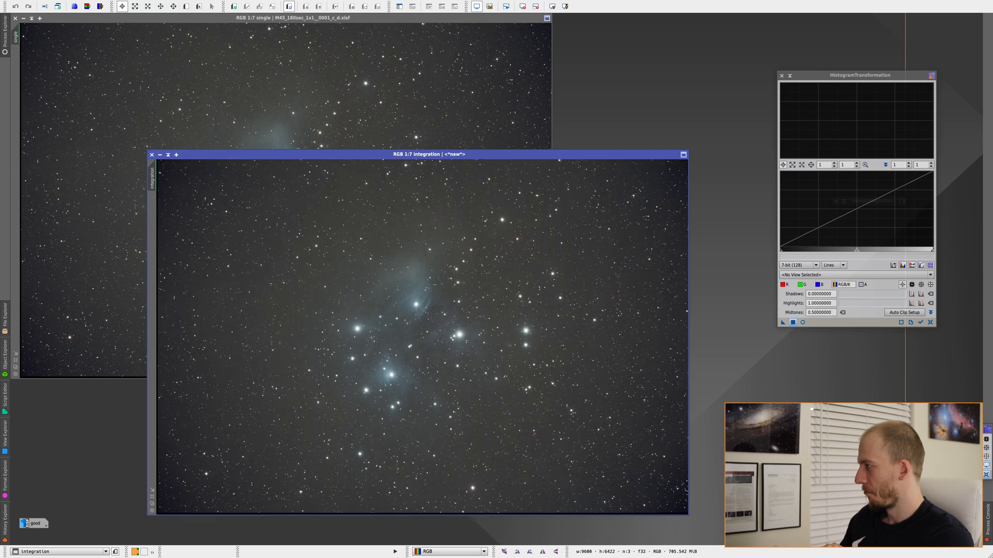
mouse_move(665, 373)
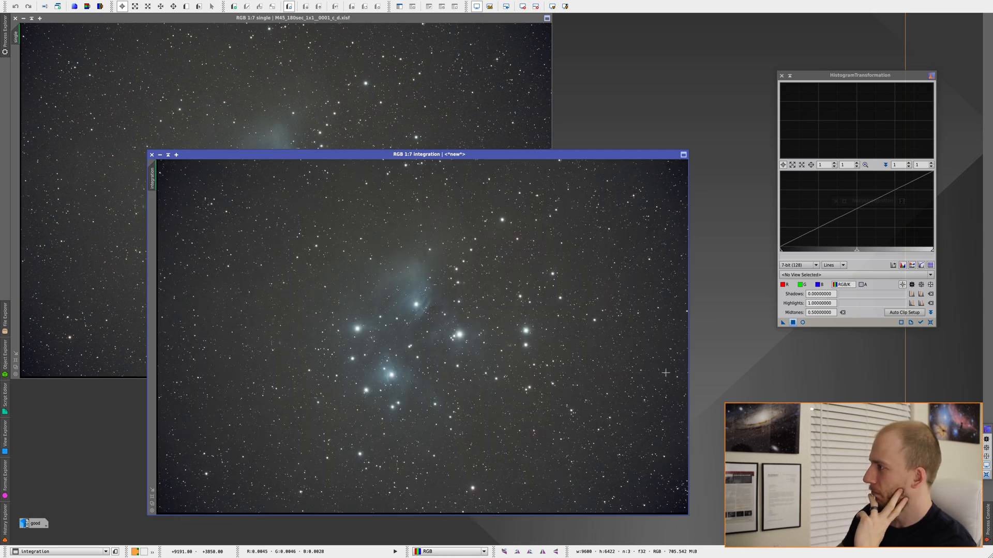
Bring the ImageIntegration result window forward with an STF auto-stretch applied.
click(782, 75)
text(s)
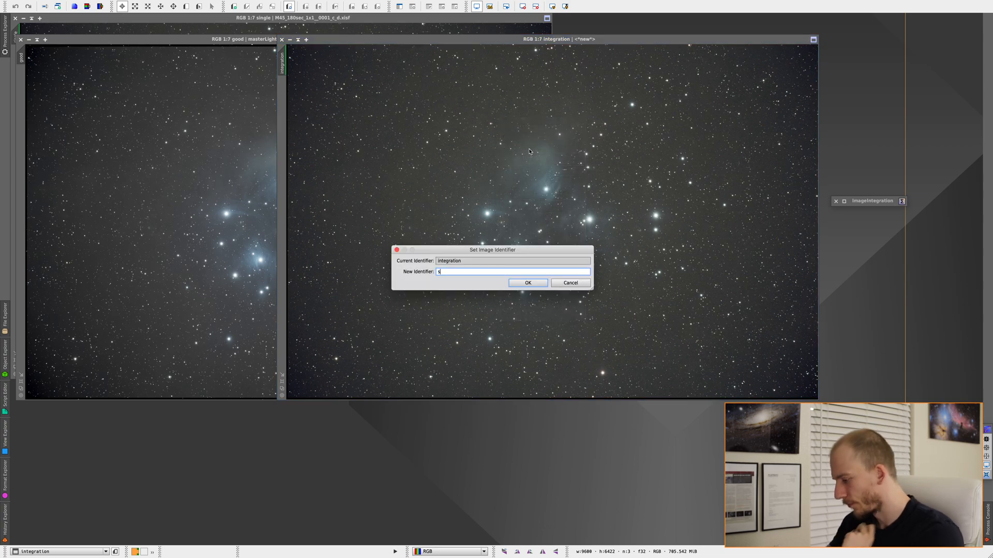
Set the integration image identifier to 'same_frames' and confirm it.
text(ame)
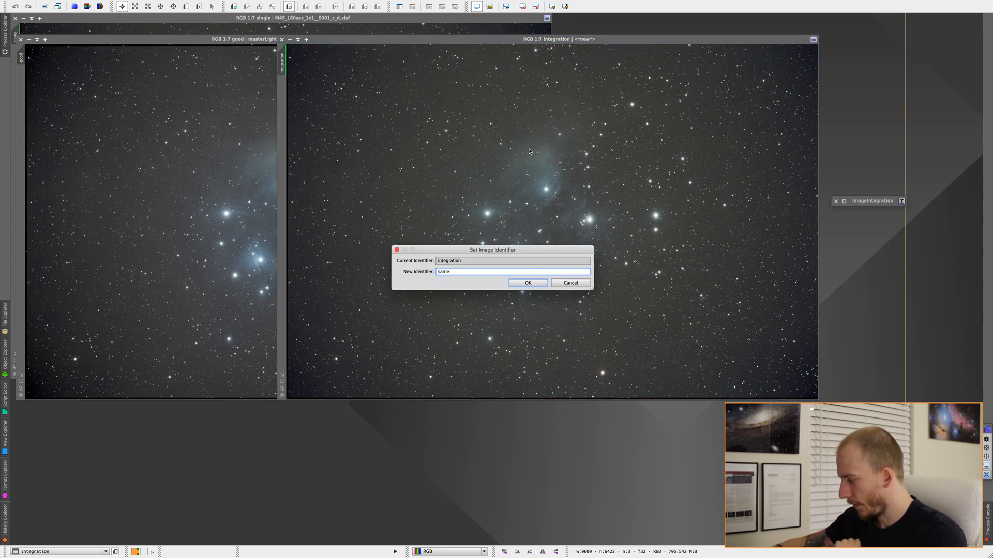
text(_frames)
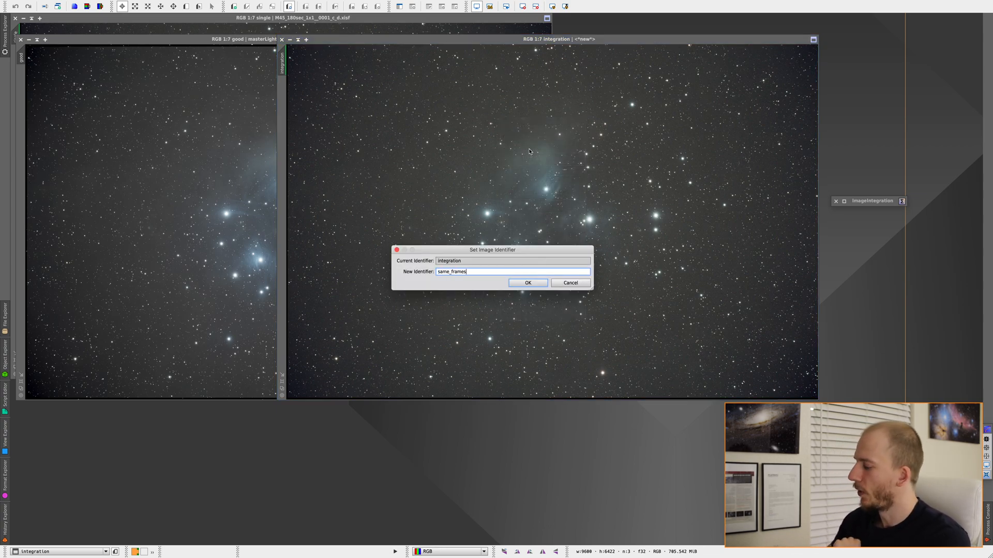
click(528, 282)
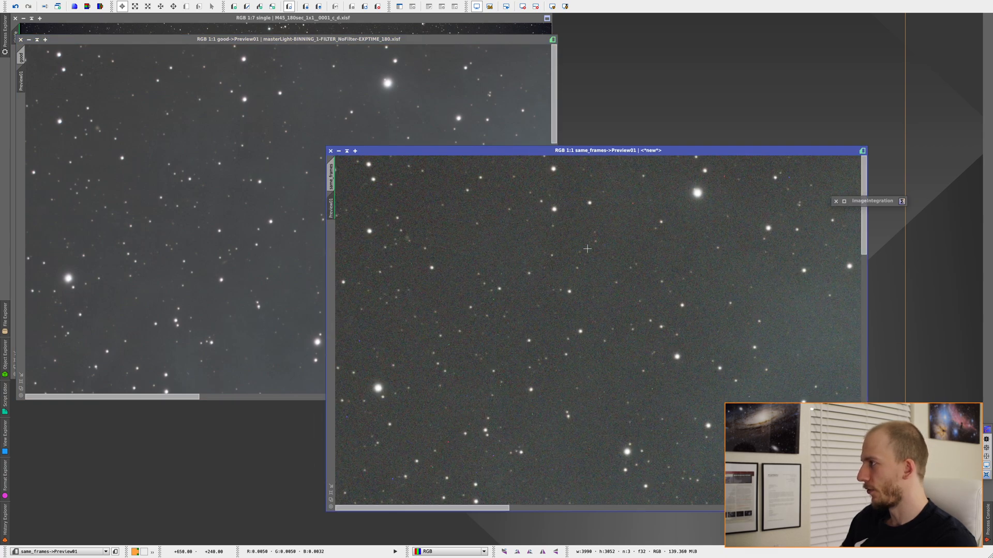
mouse_move(59, 262)
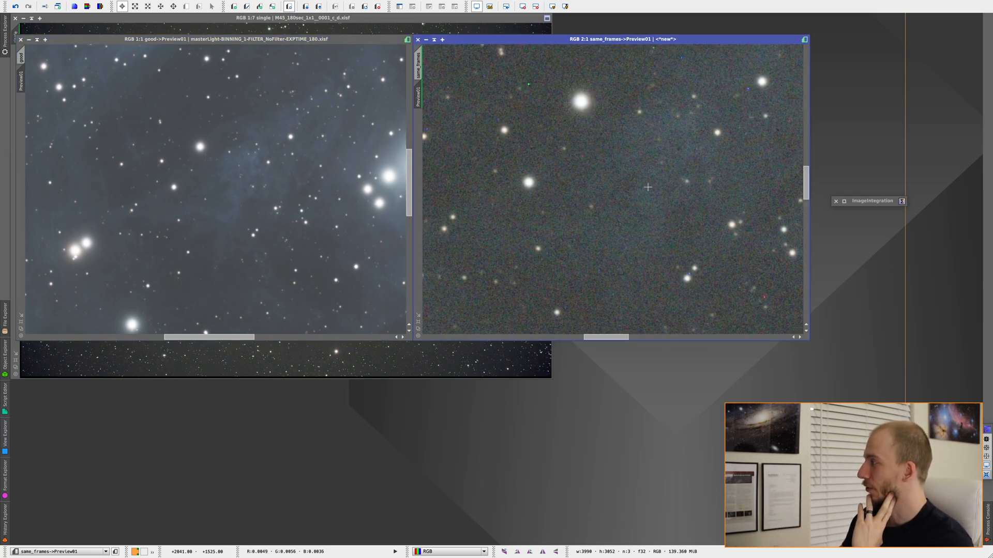
mouse_move(605, 199)
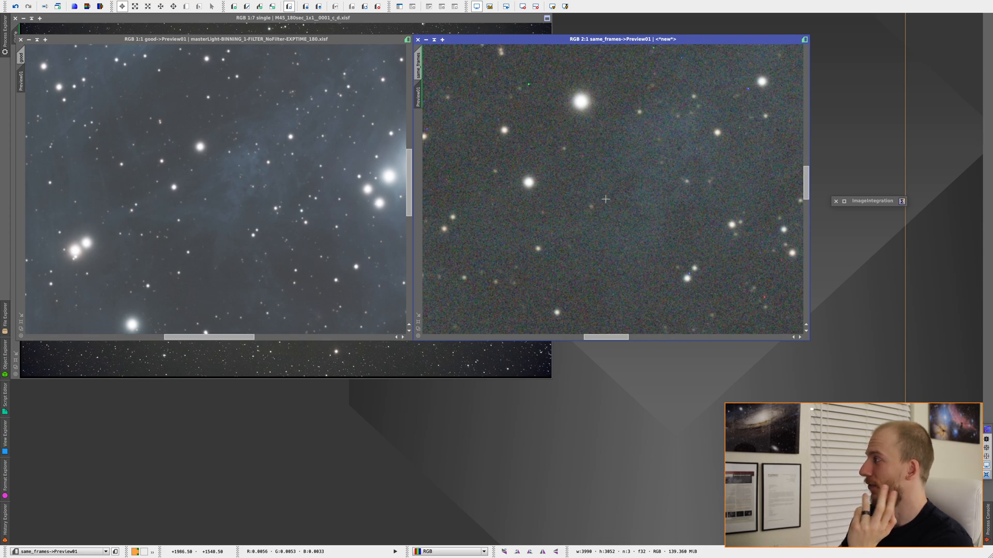
mouse_move(682, 166)
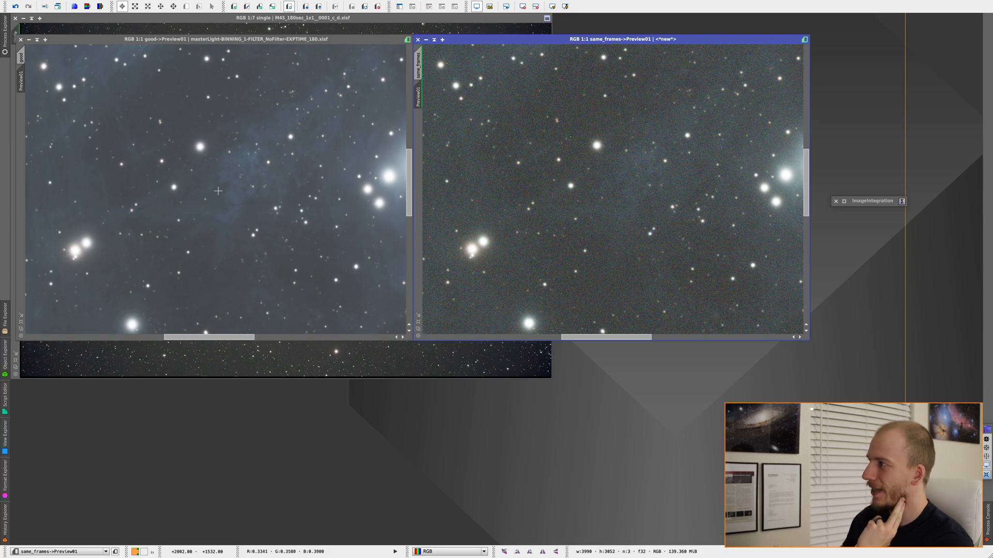
mouse_move(601, 206)
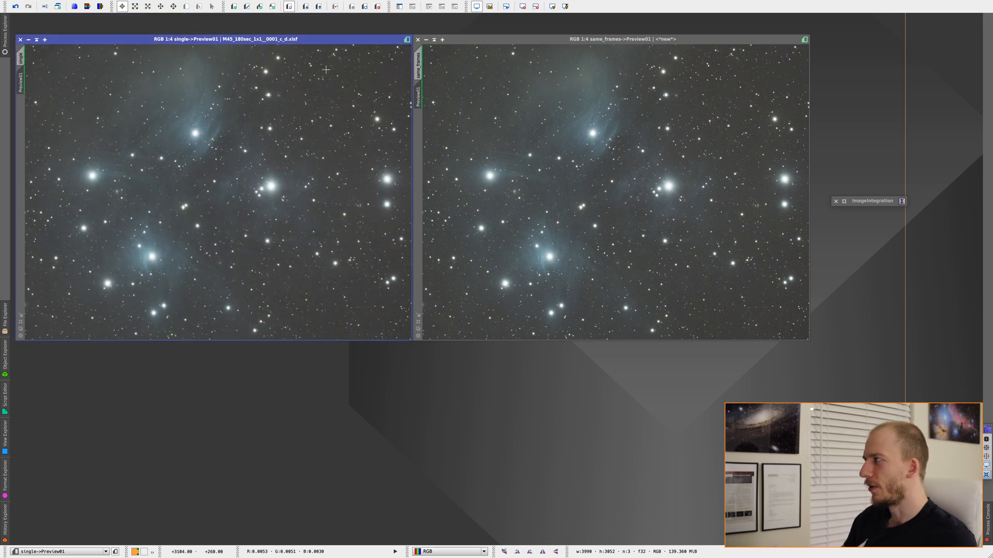
mouse_move(630, 137)
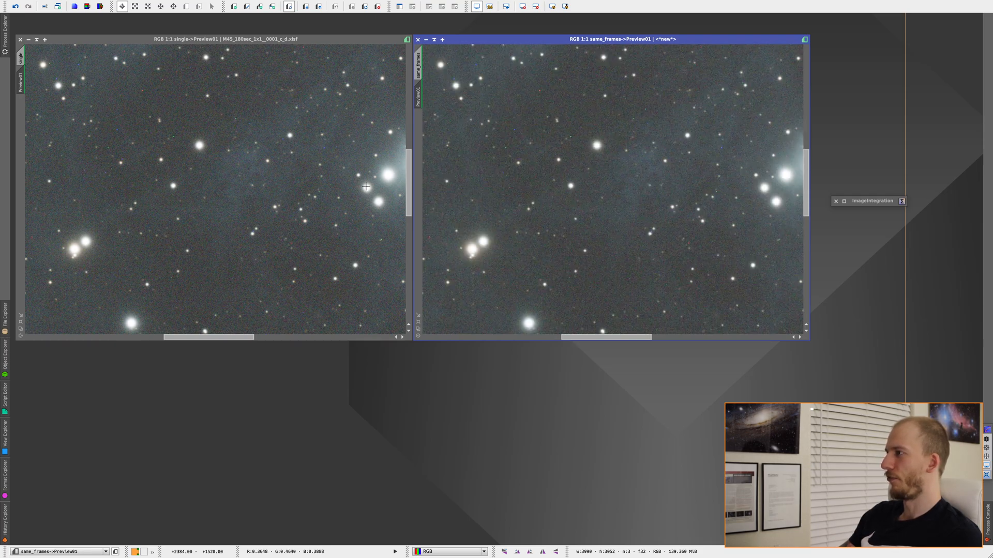
mouse_move(537, 156)
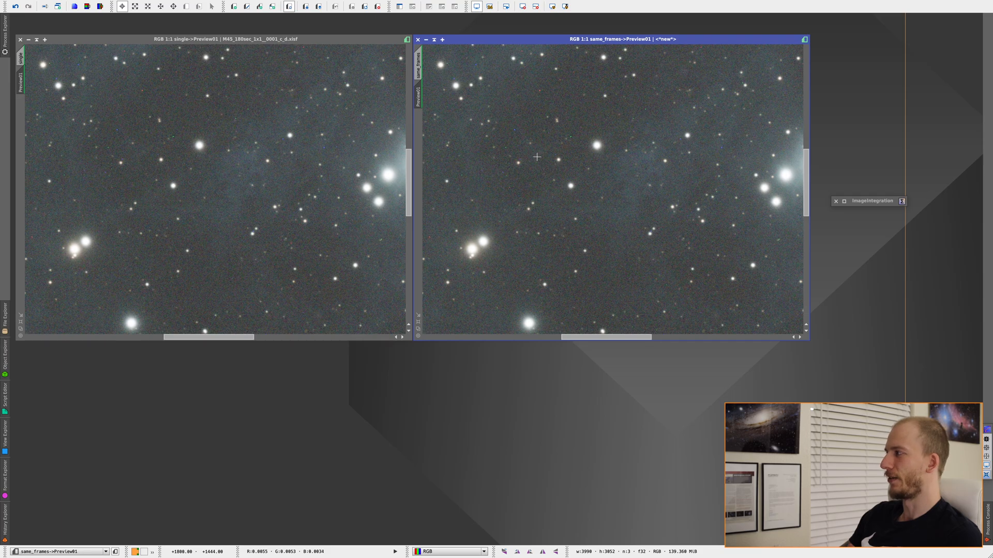
mouse_move(312, 167)
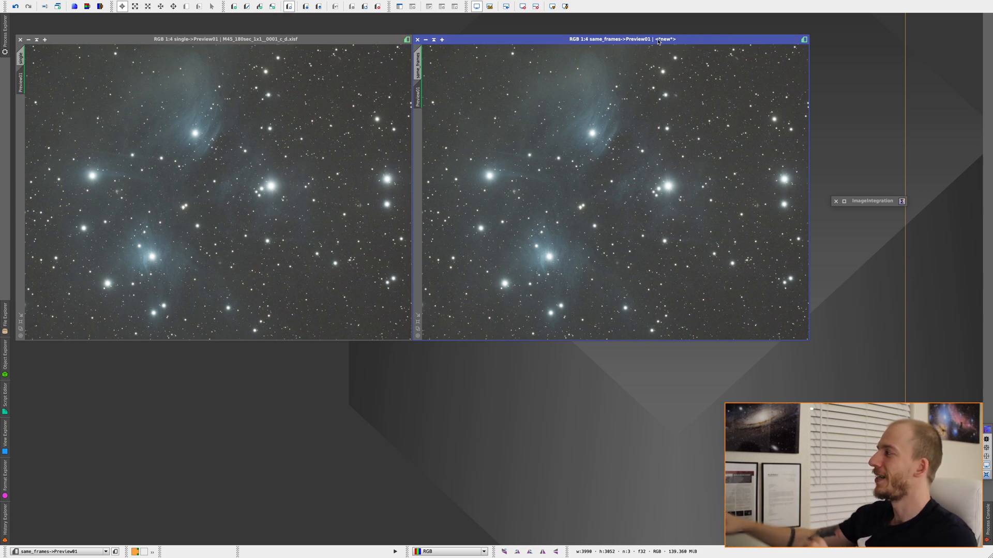
mouse_move(567, 116)
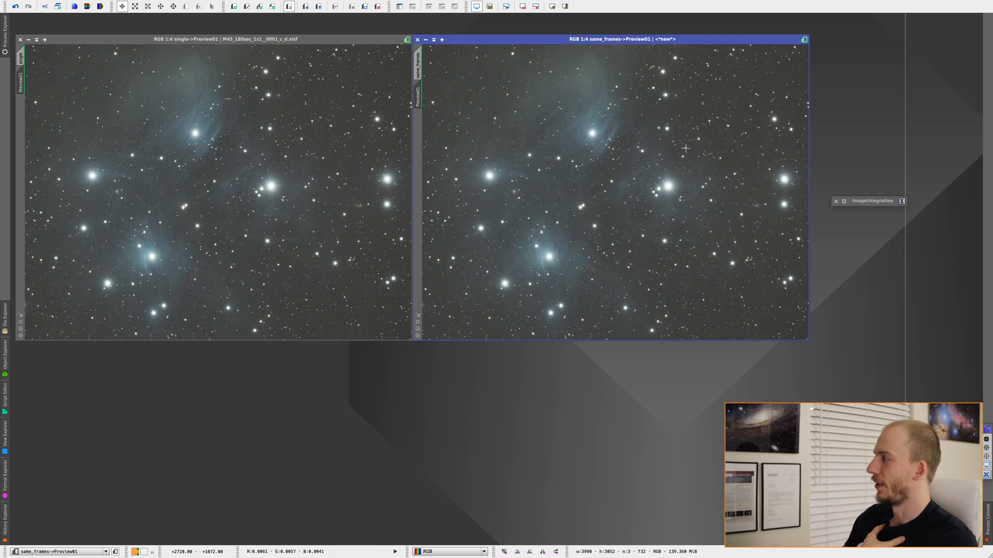
mouse_move(186, 72)
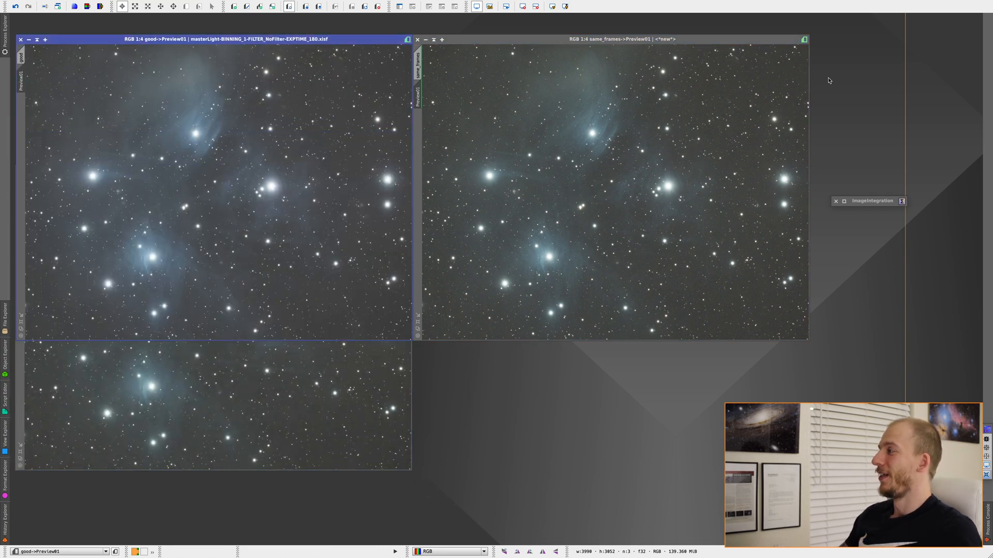
Bring good->Preview01 forward on the left beside same_frames->Preview01 at 1:4.
click(611, 38)
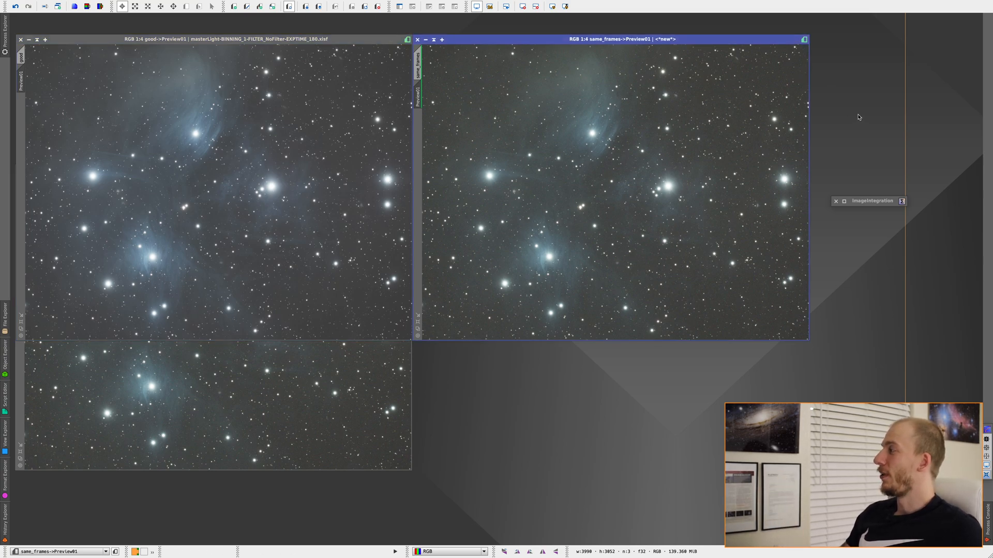